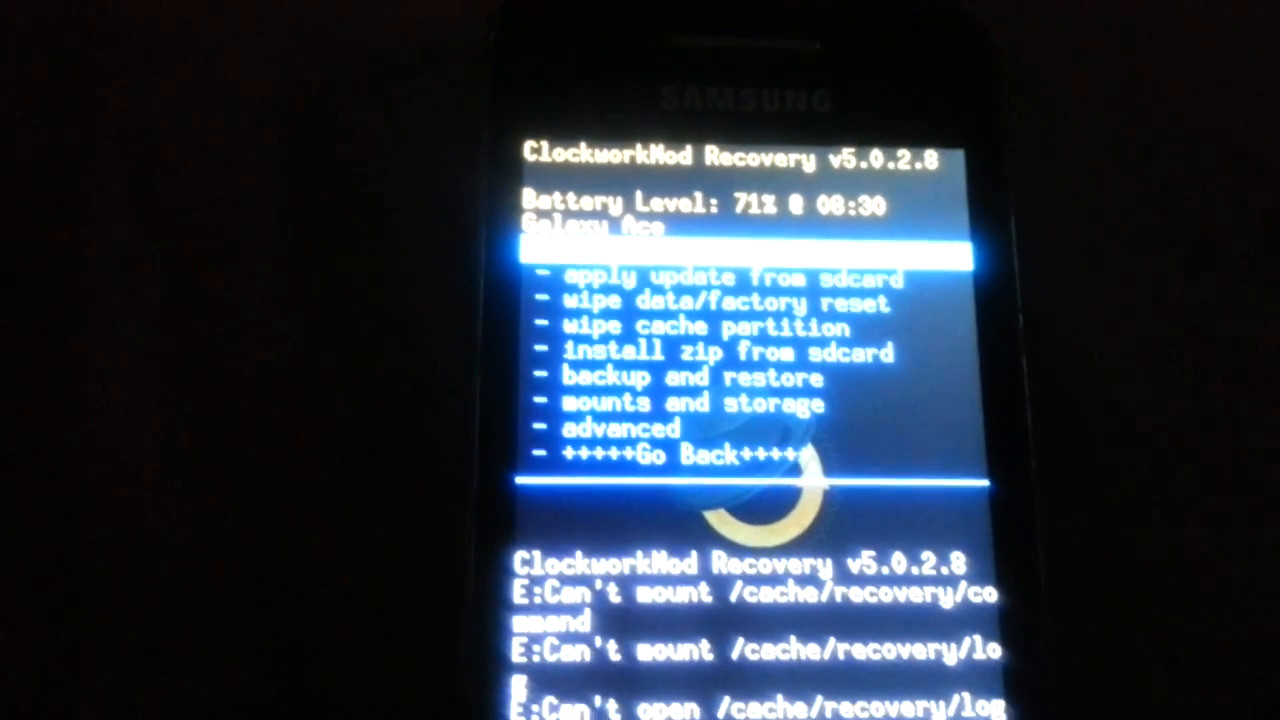
{"action": "key", "text": "up"}
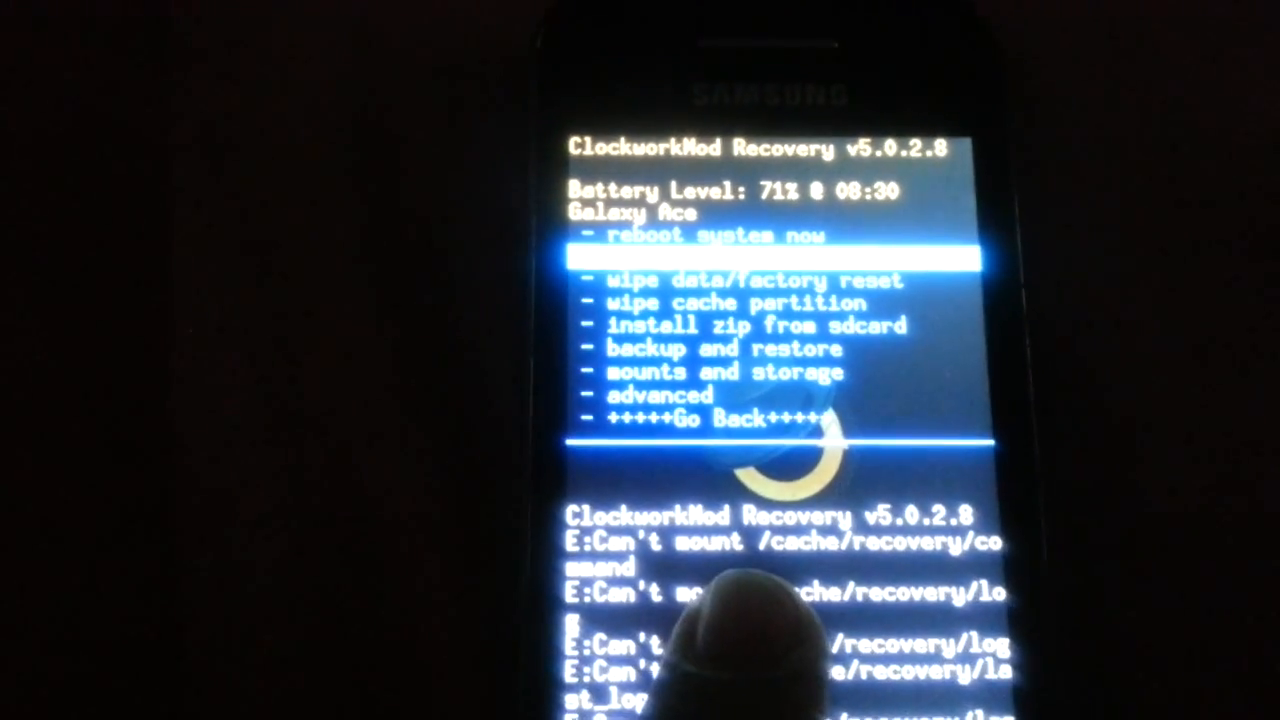